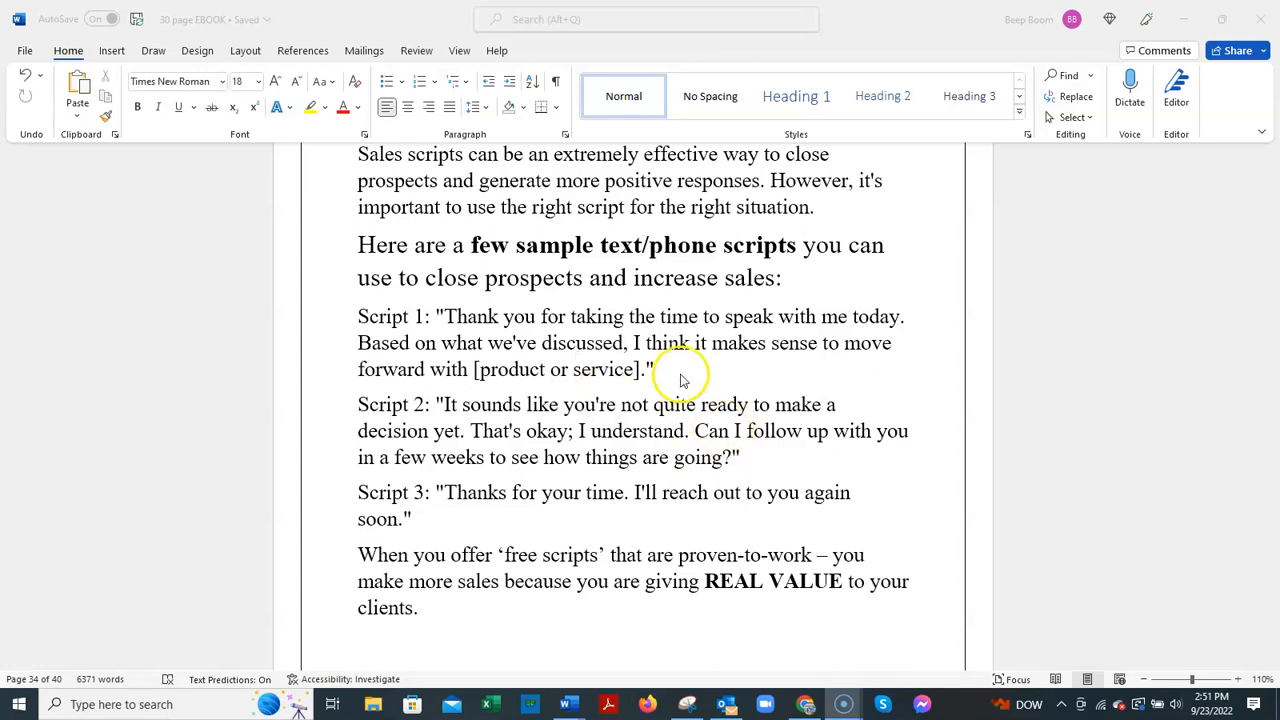
{"action": "mouse_move", "coordinate": [580, 375]}
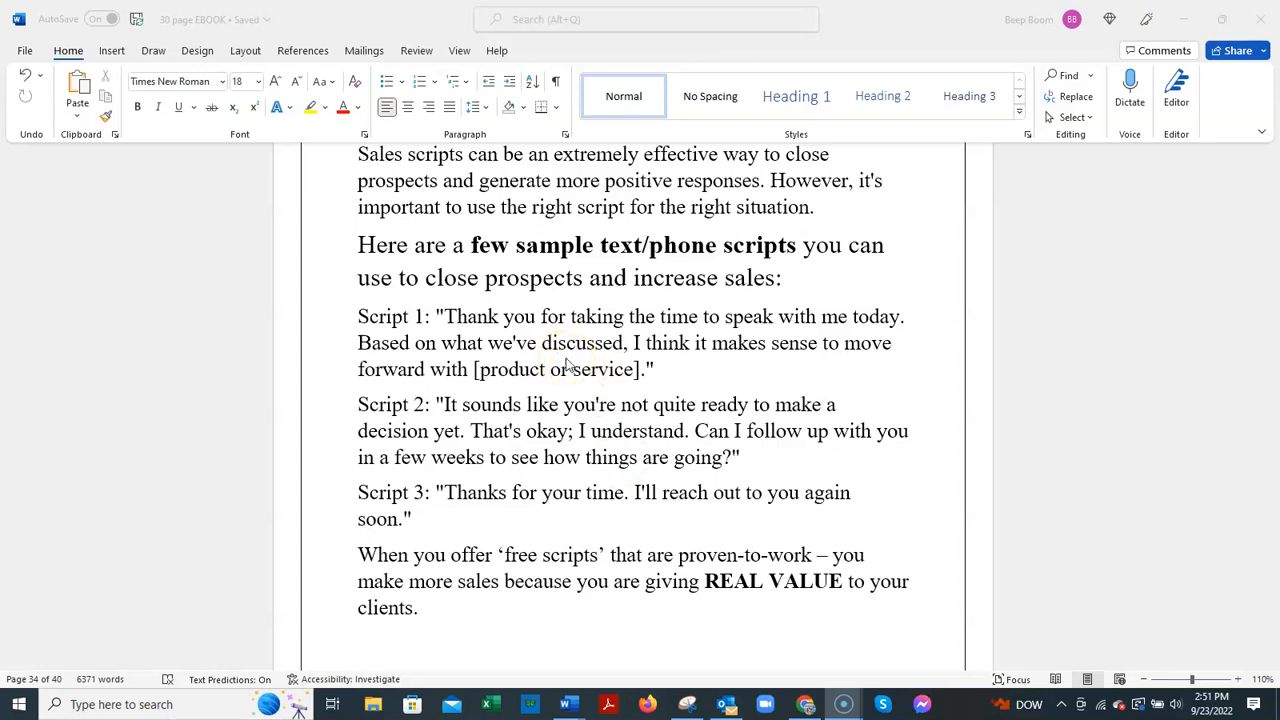
{"action": "mouse_move", "coordinate": [498, 505]}
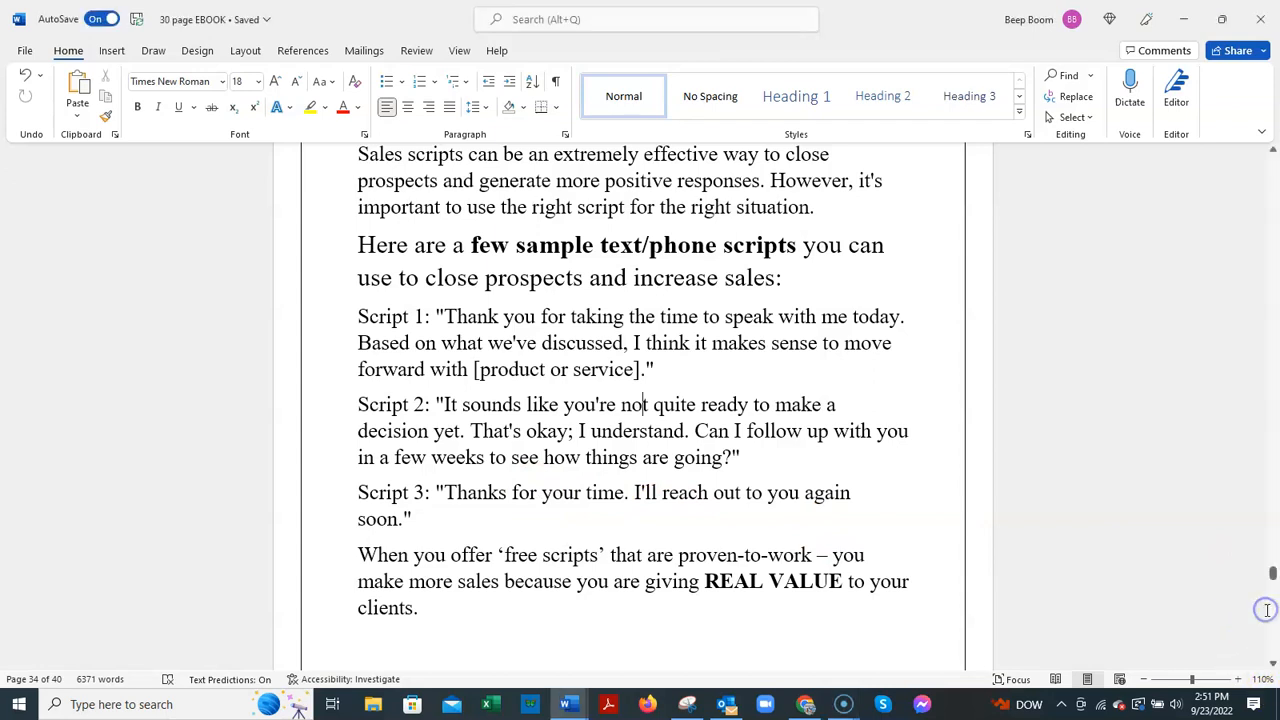
{"action": "scroll", "scroll_direction": "down", "scroll_amount": 3}
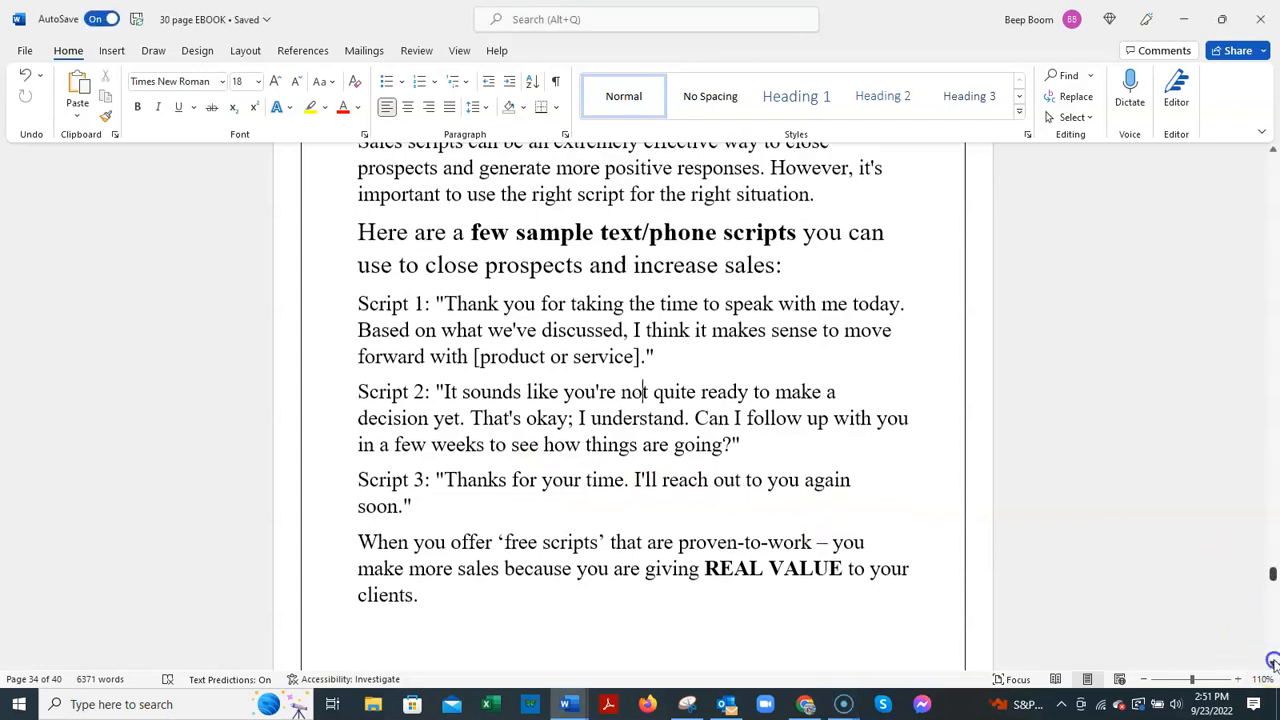
{"action": "scroll", "scroll_direction": "down", "scroll_amount": 3}
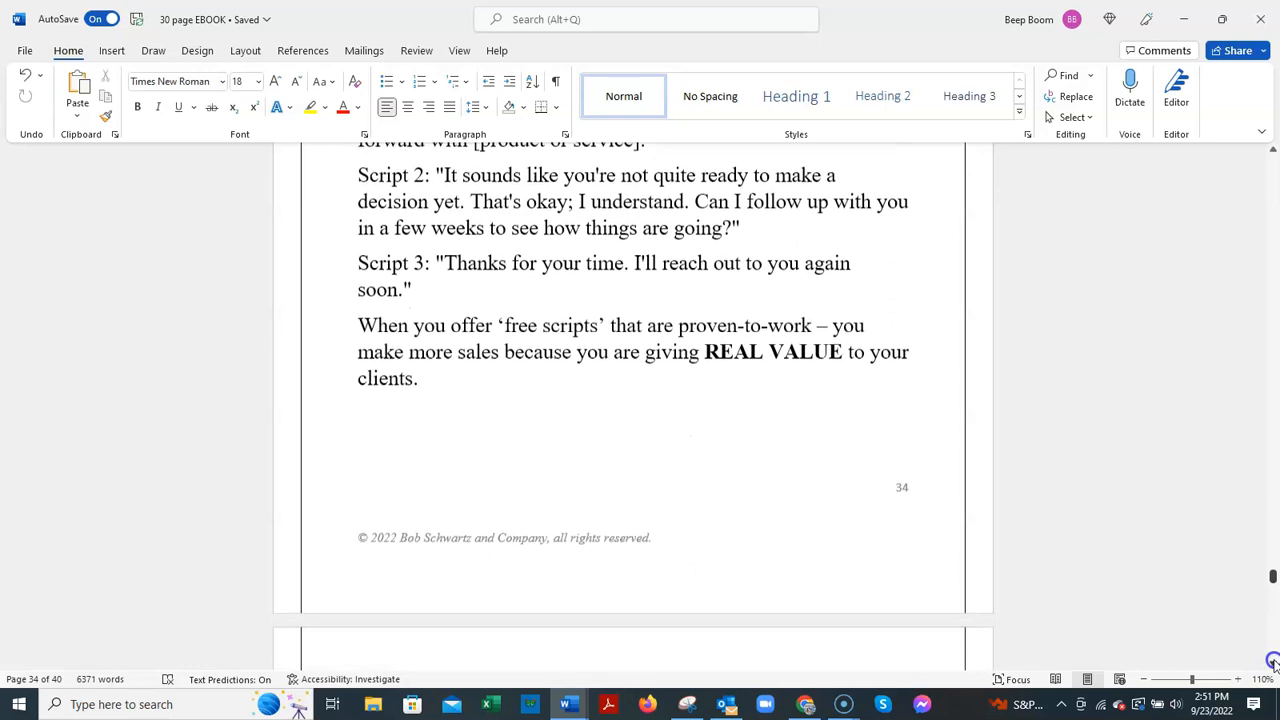
{"action": "scroll", "scroll_direction": "down", "scroll_amount": 3}
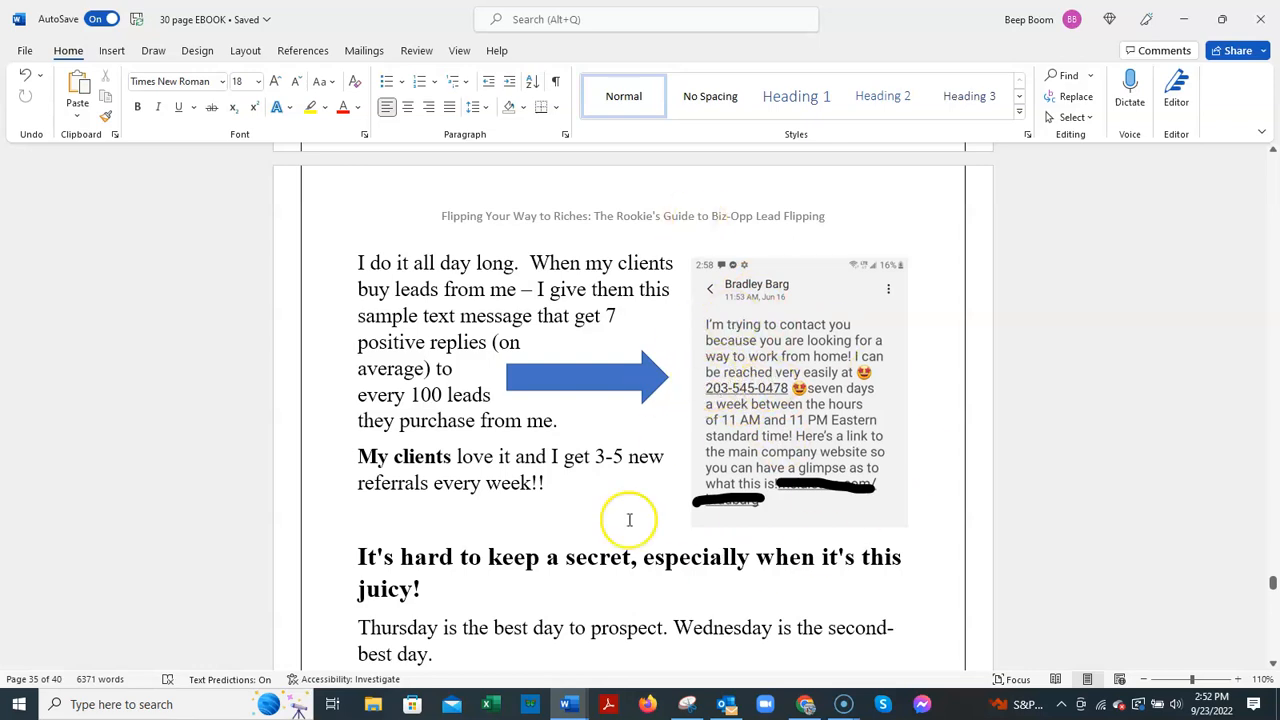
{"action": "mouse_move", "coordinate": [952, 415]}
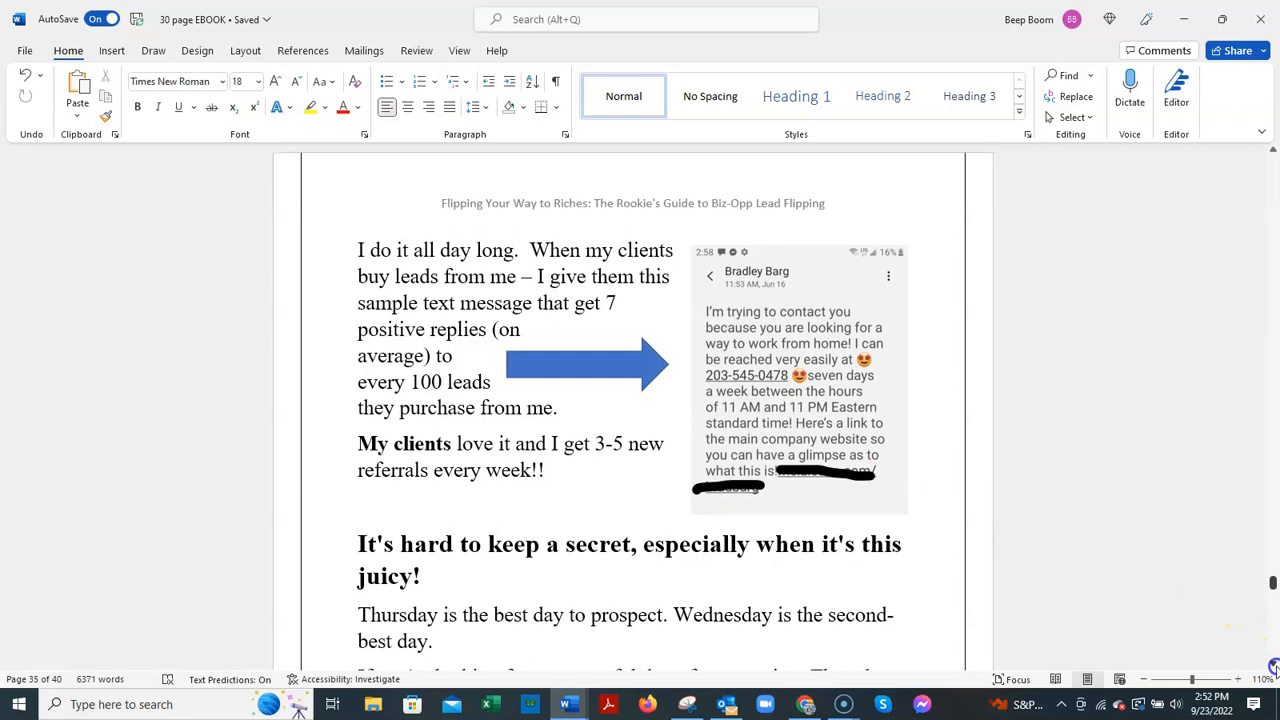
{"action": "scroll", "scroll_direction": "down", "scroll_amount": 3}
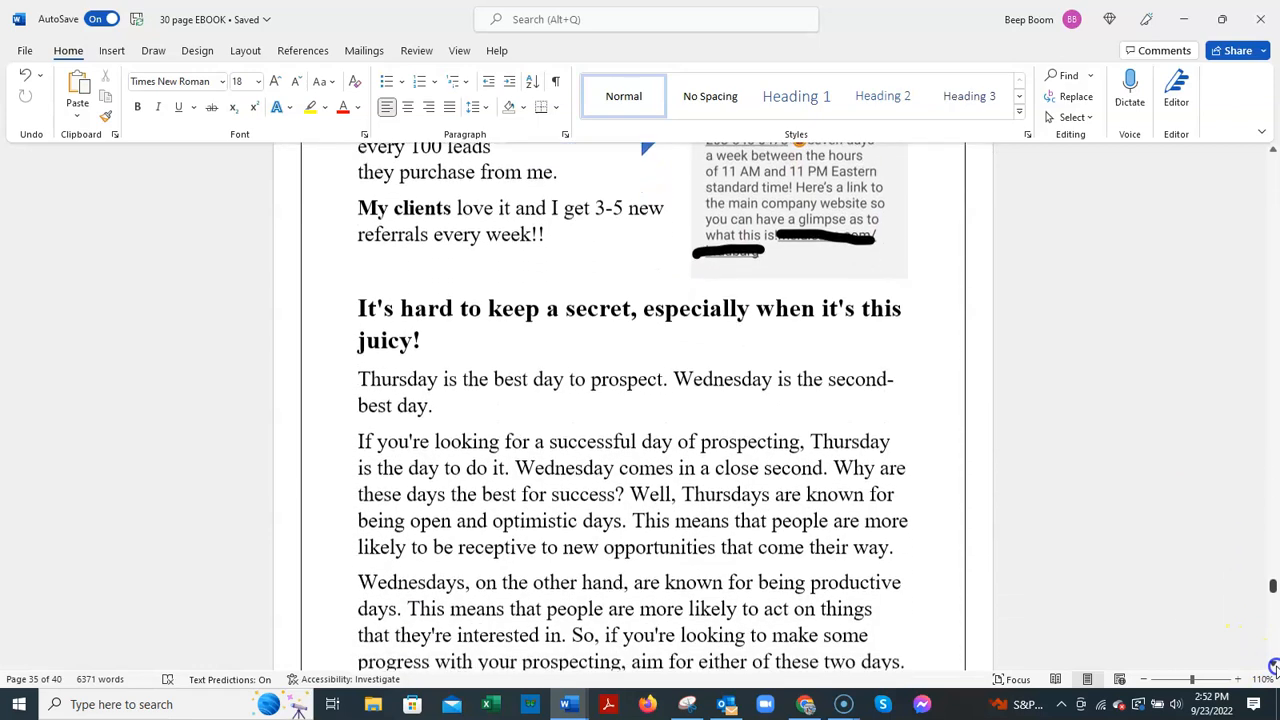
{"action": "scroll", "scroll_direction": "down", "scroll_amount": 3}
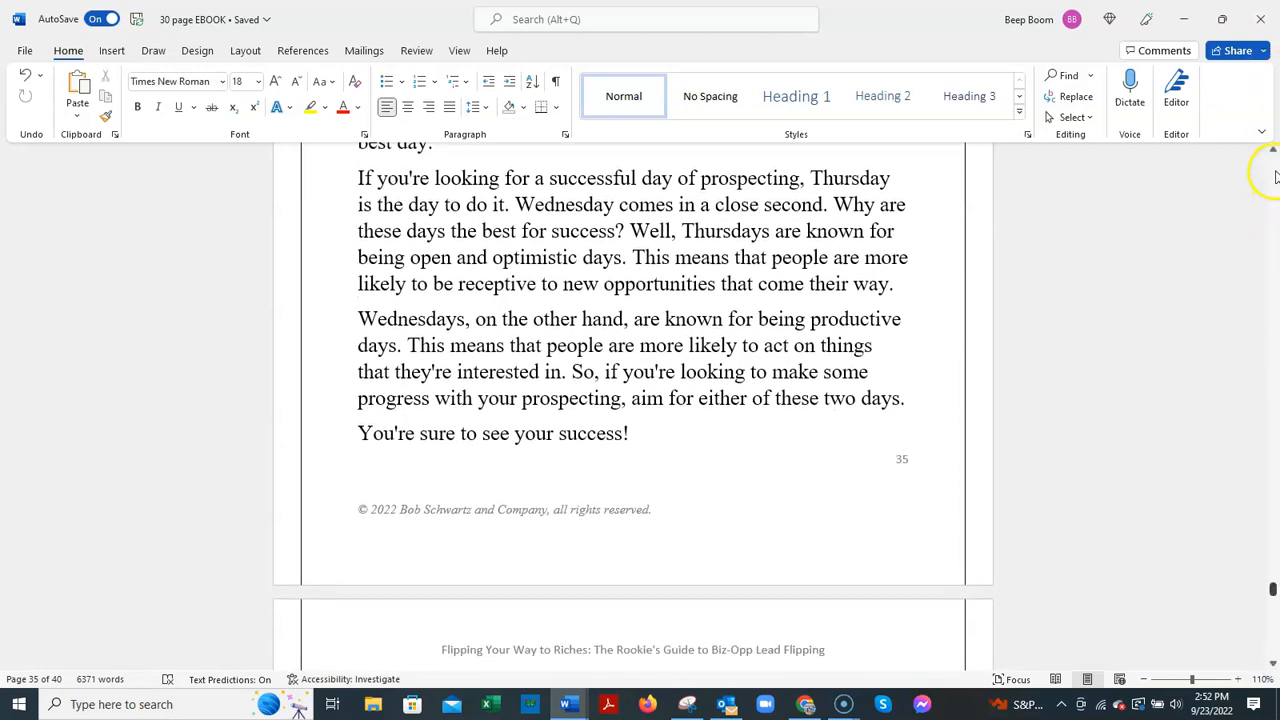
{"action": "scroll", "scroll_direction": "up", "scroll_amount": 3}
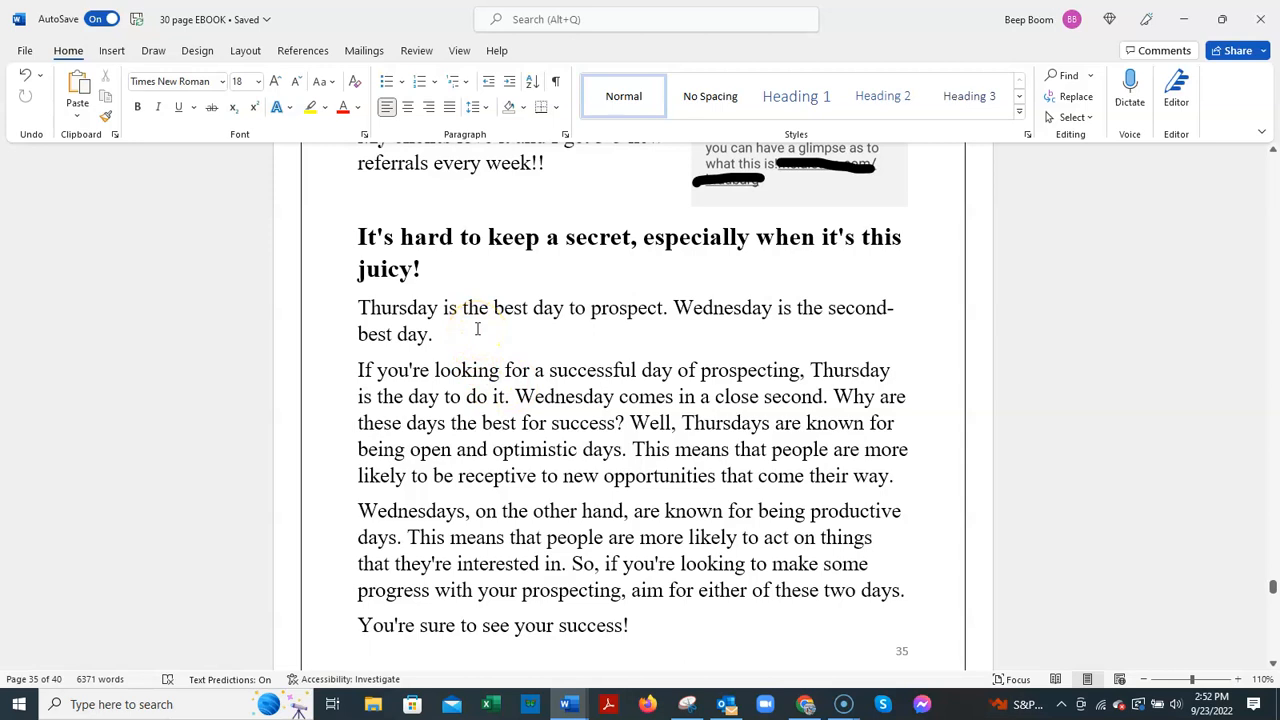
{"action": "mouse_move", "coordinate": [611, 348]}
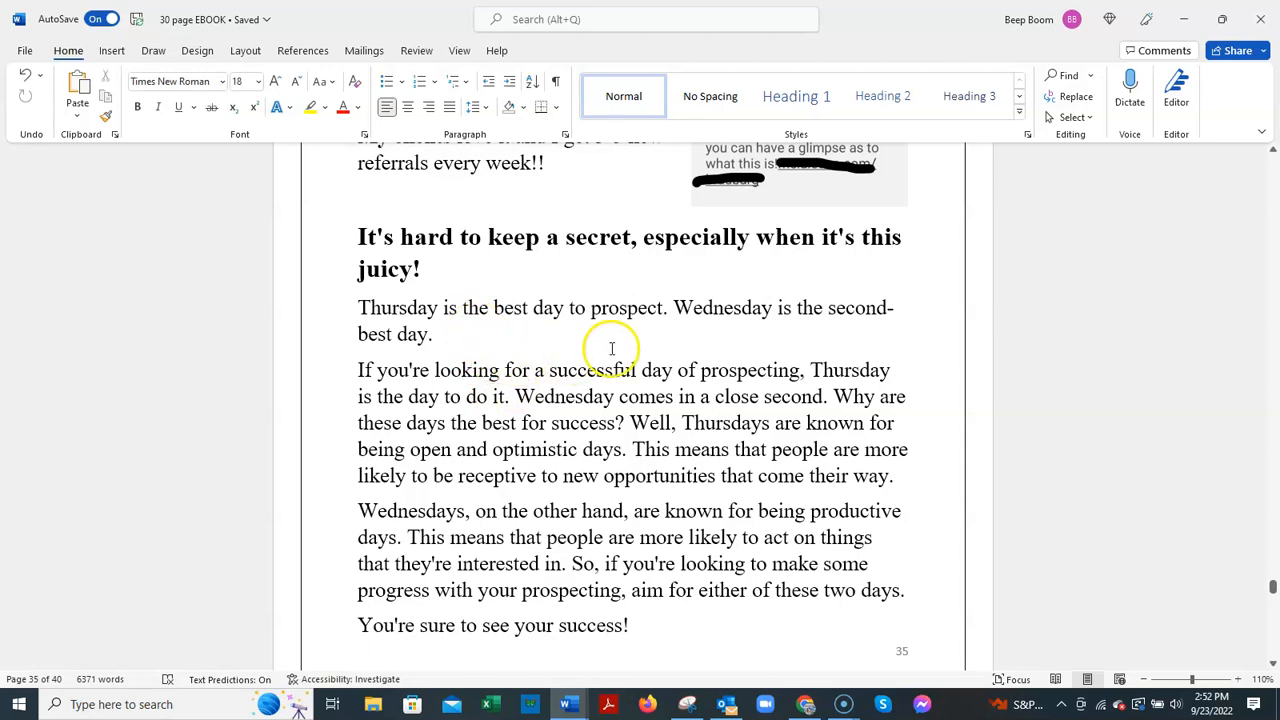
{"action": "mouse_move", "coordinate": [712, 363]}
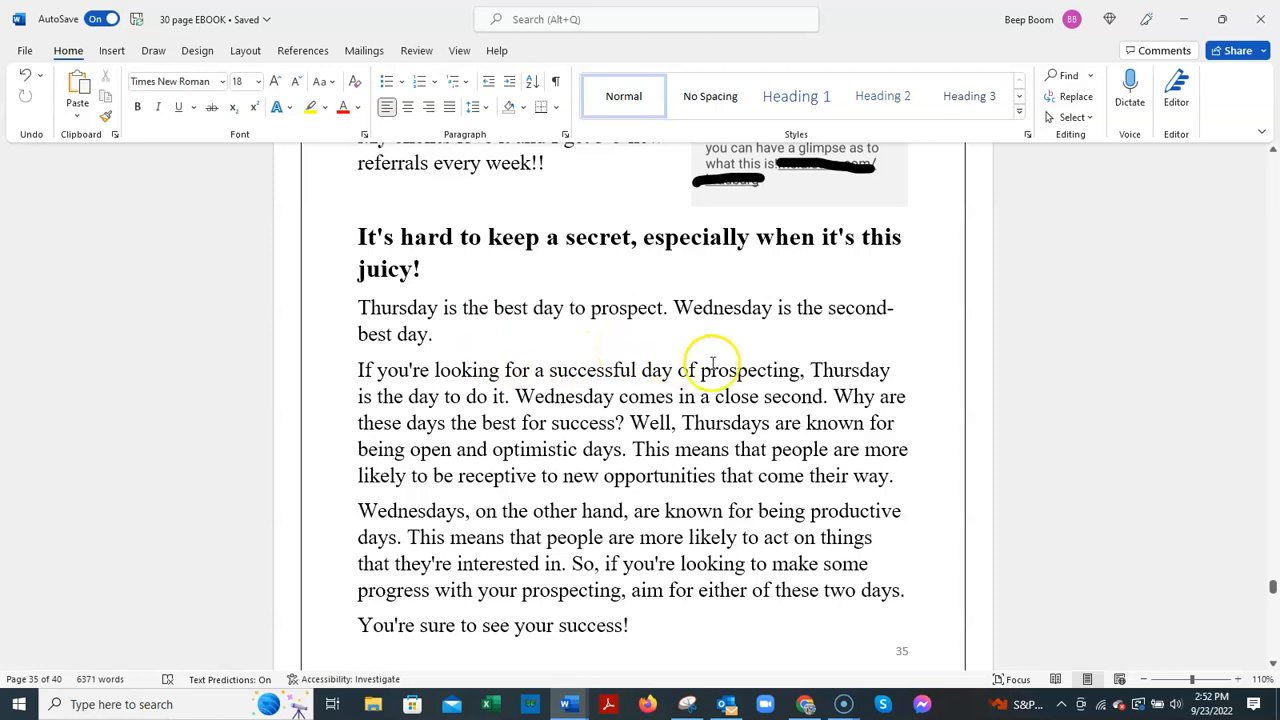
{"action": "mouse_move", "coordinate": [805, 423]}
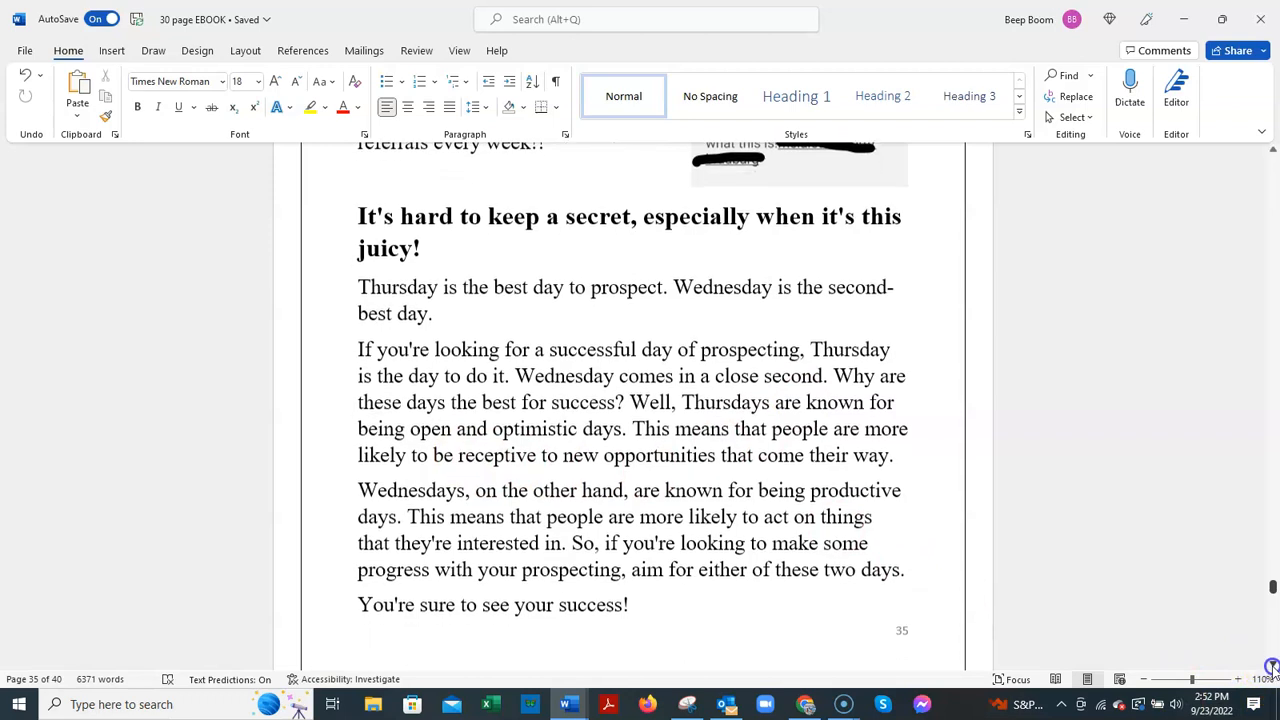
{"action": "scroll", "scroll_direction": "down", "scroll_amount": 3}
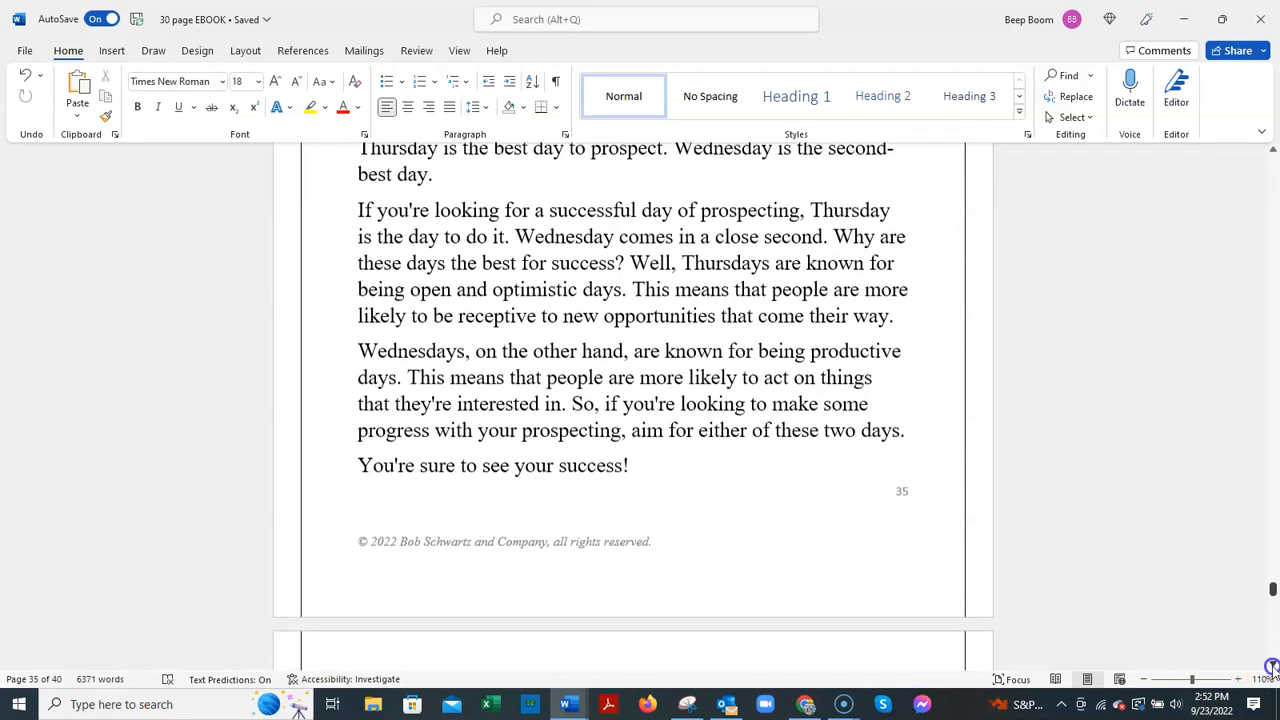
{"action": "scroll", "scroll_direction": "down", "scroll_amount": 3}
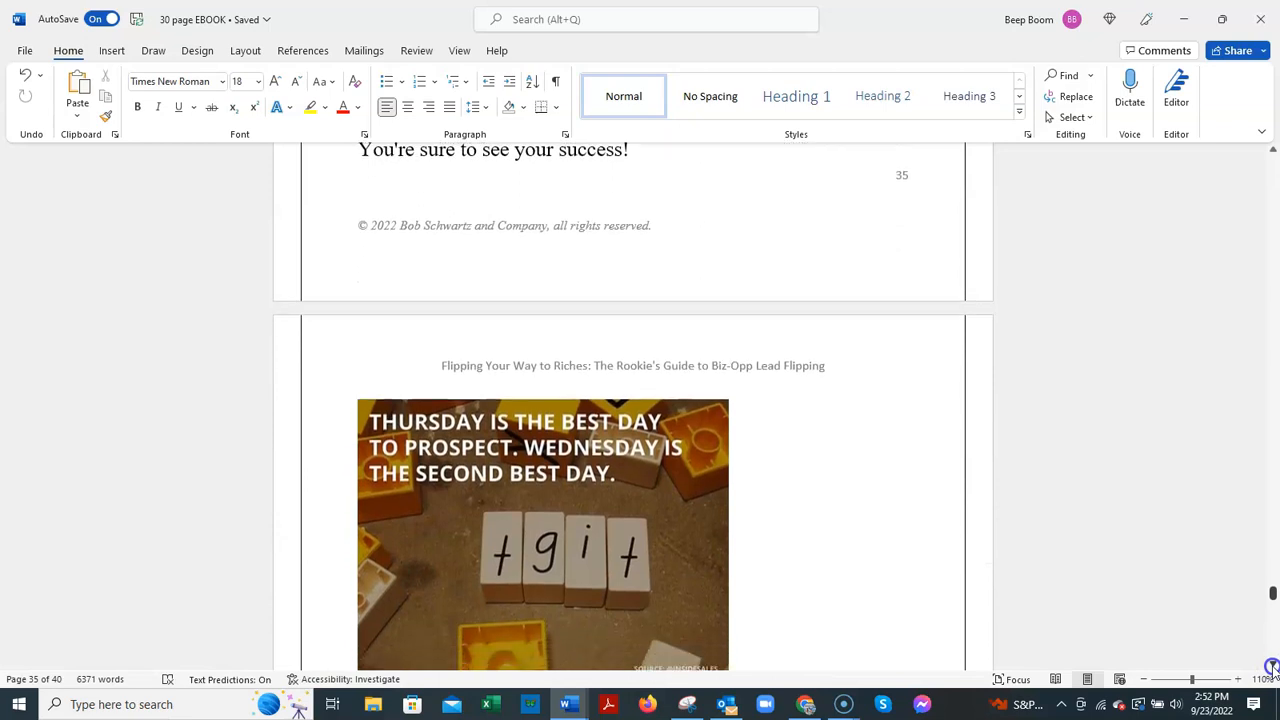
{"action": "scroll", "scroll_direction": "down", "scroll_amount": 3}
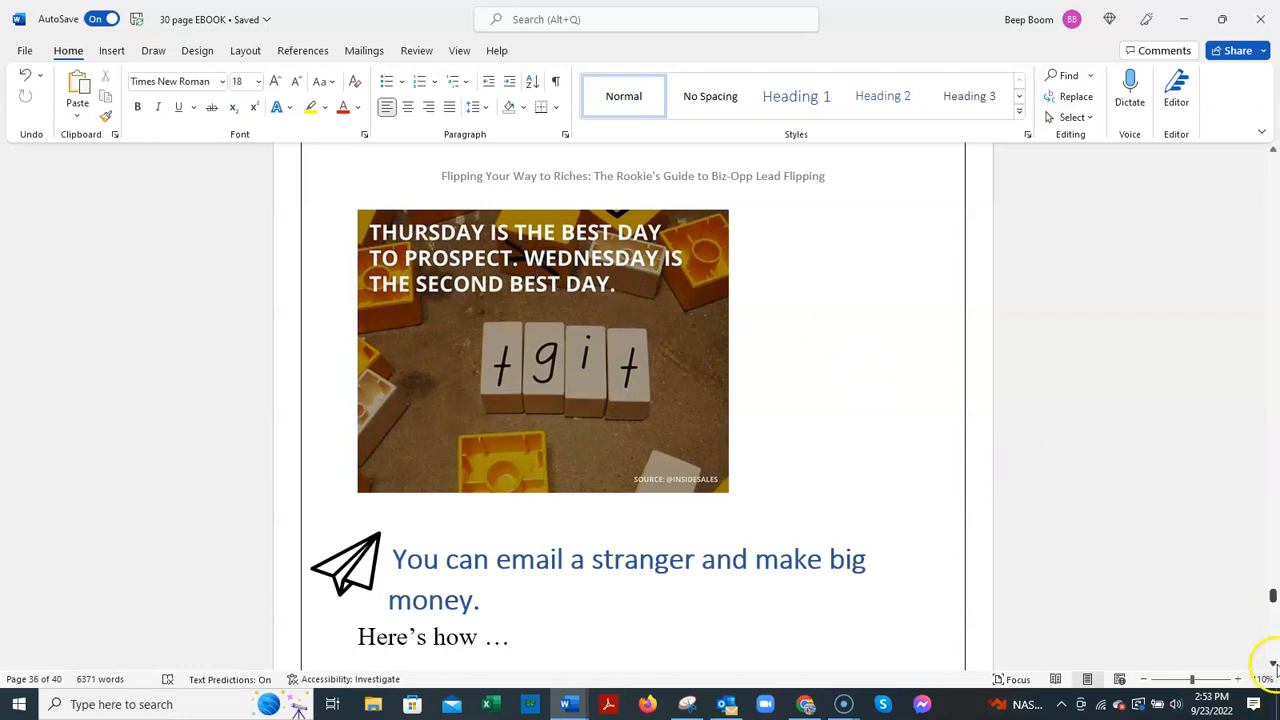
{"action": "scroll", "scroll_direction": "down", "scroll_amount": 3}
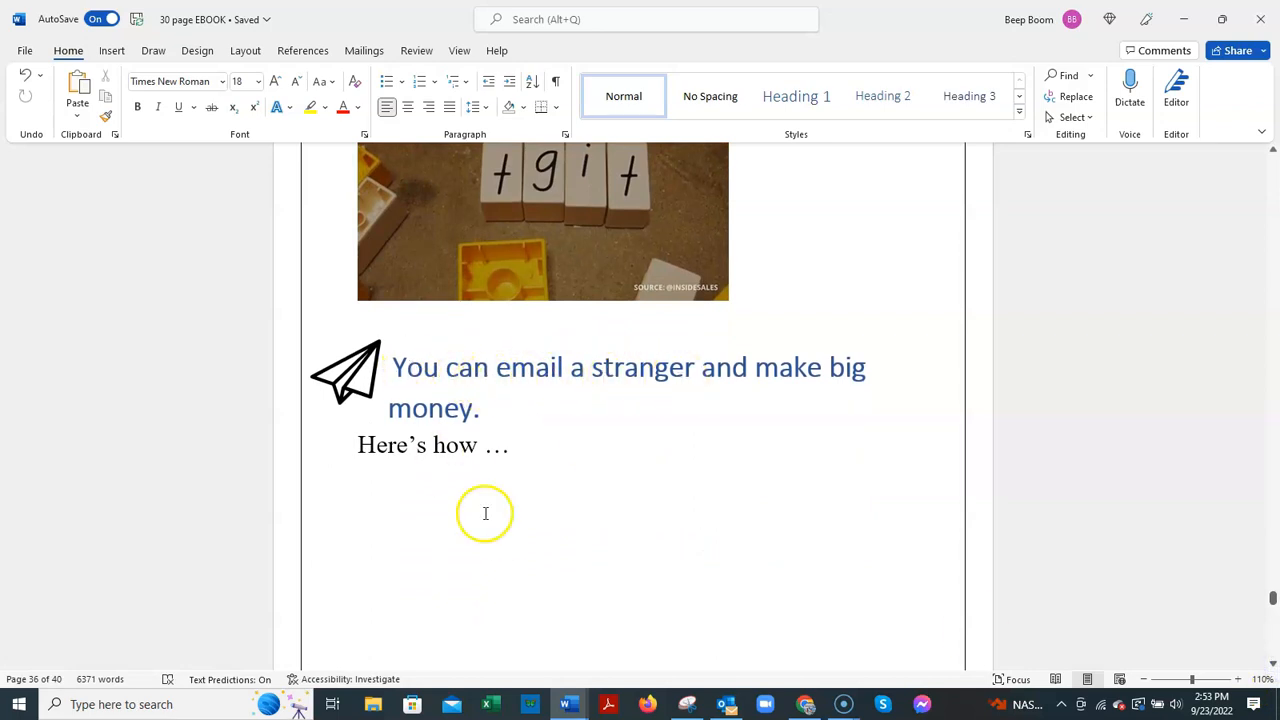
{"action": "mouse_move", "coordinate": [63, 637]}
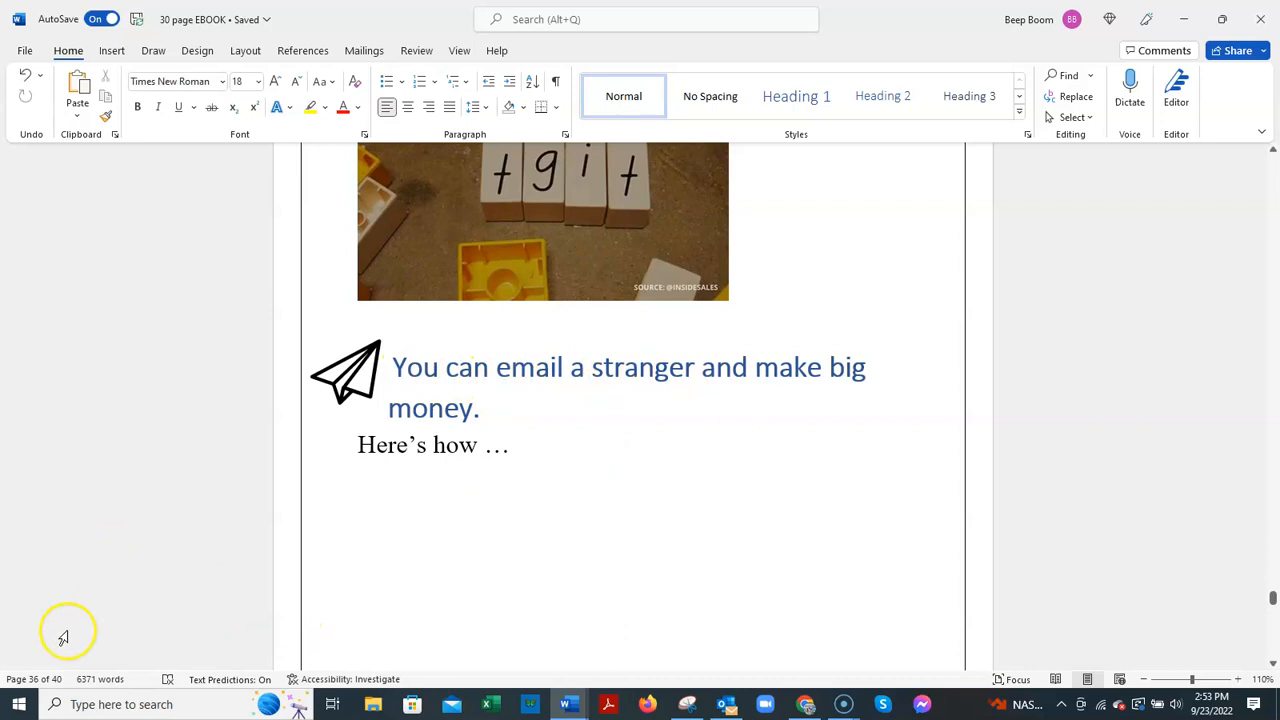